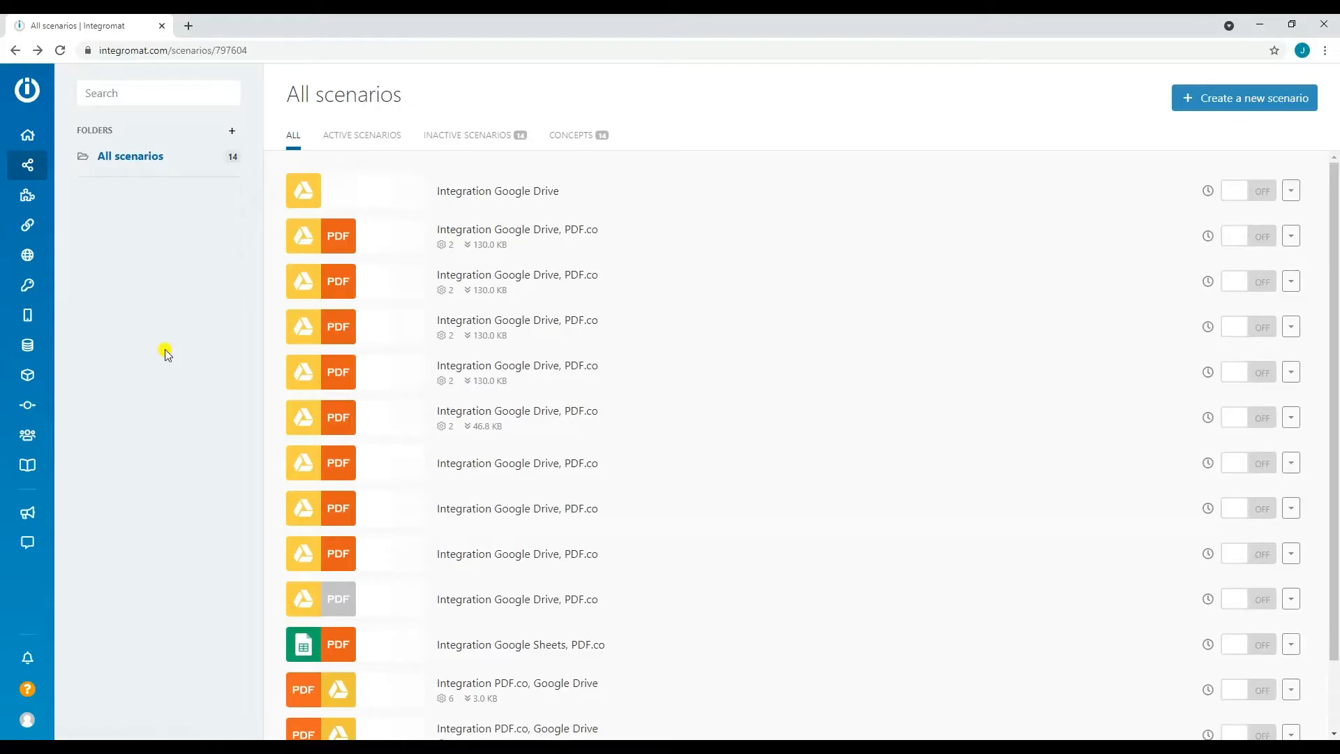
Step: Create a new scenario and pick the Google Drive app for its first module
{"action": "left_click", "coordinate": [1244, 97]}
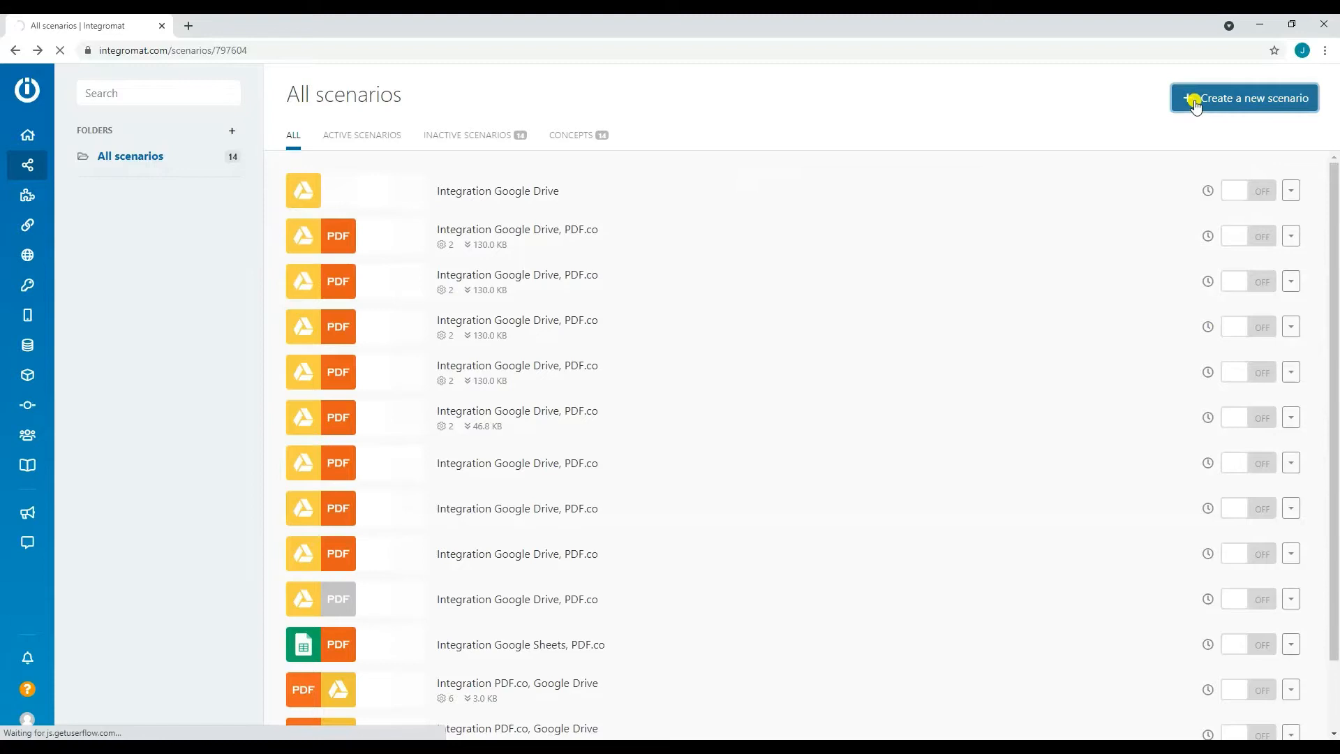
{"action": "left_click", "coordinate": [1244, 98]}
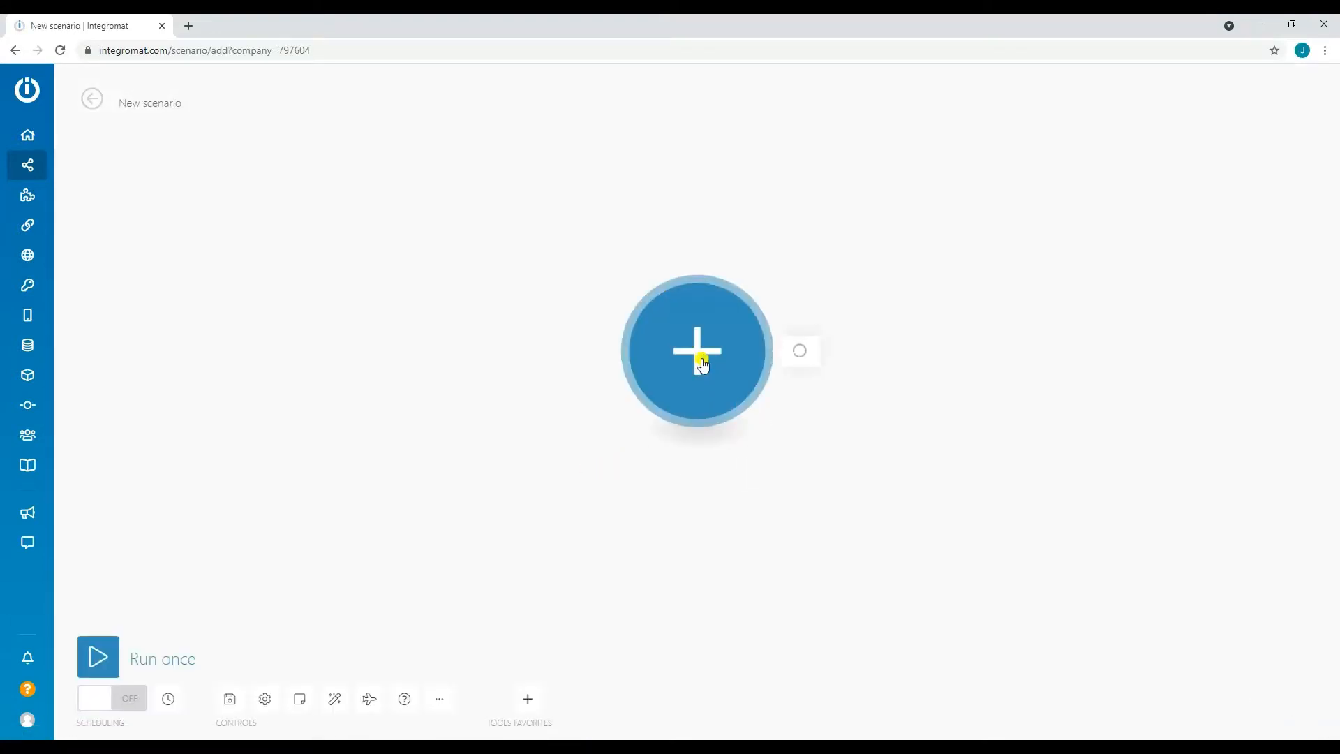
{"action": "type", "text": "Google Drive"}
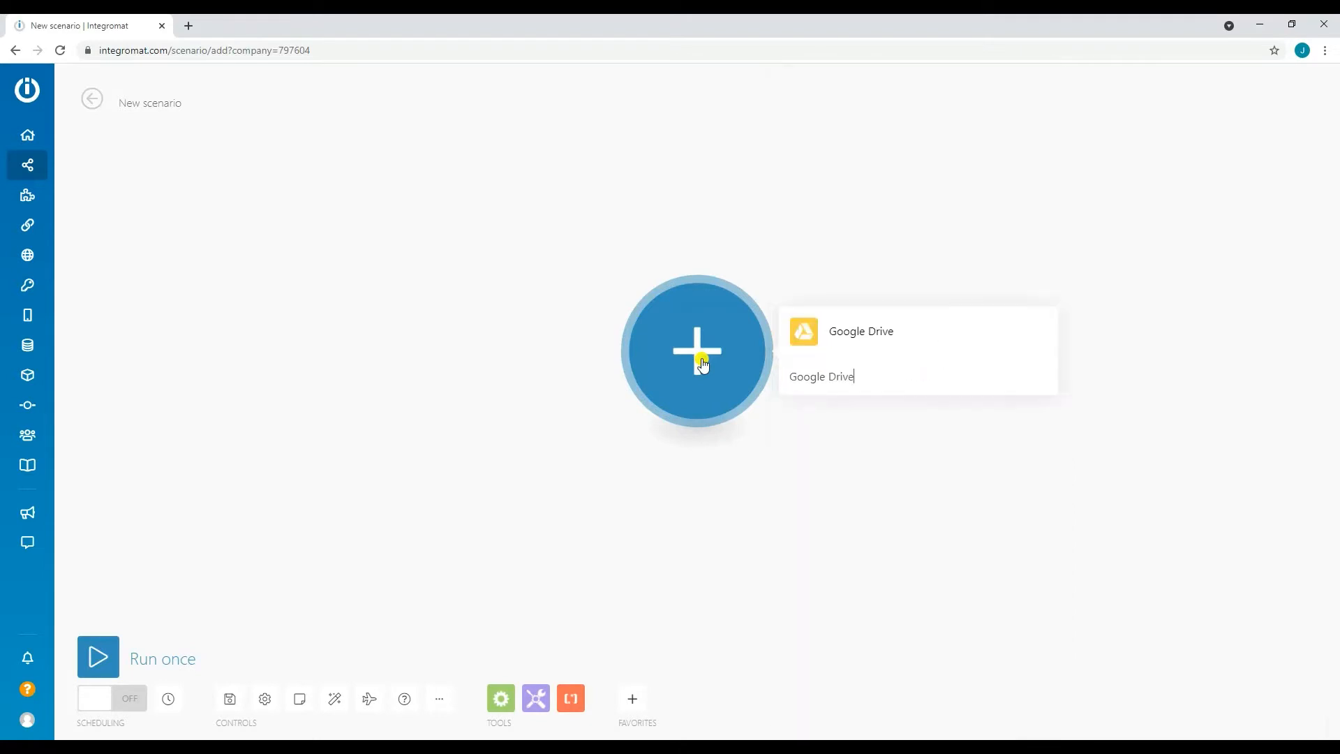
{"action": "left_click", "coordinate": [860, 331]}
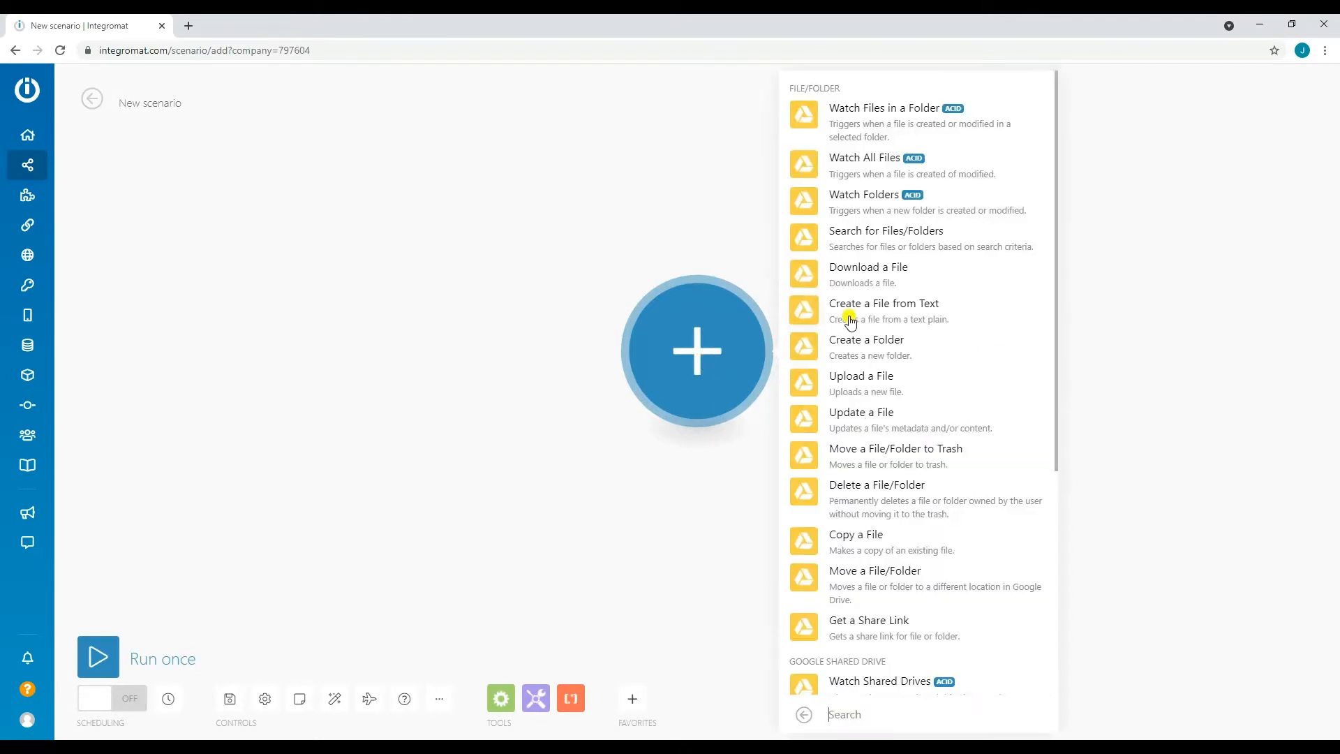
Step: Make the module 'Download a File', selecting Sample_PDF.pdf from the file list
{"action": "left_click", "coordinate": [867, 267]}
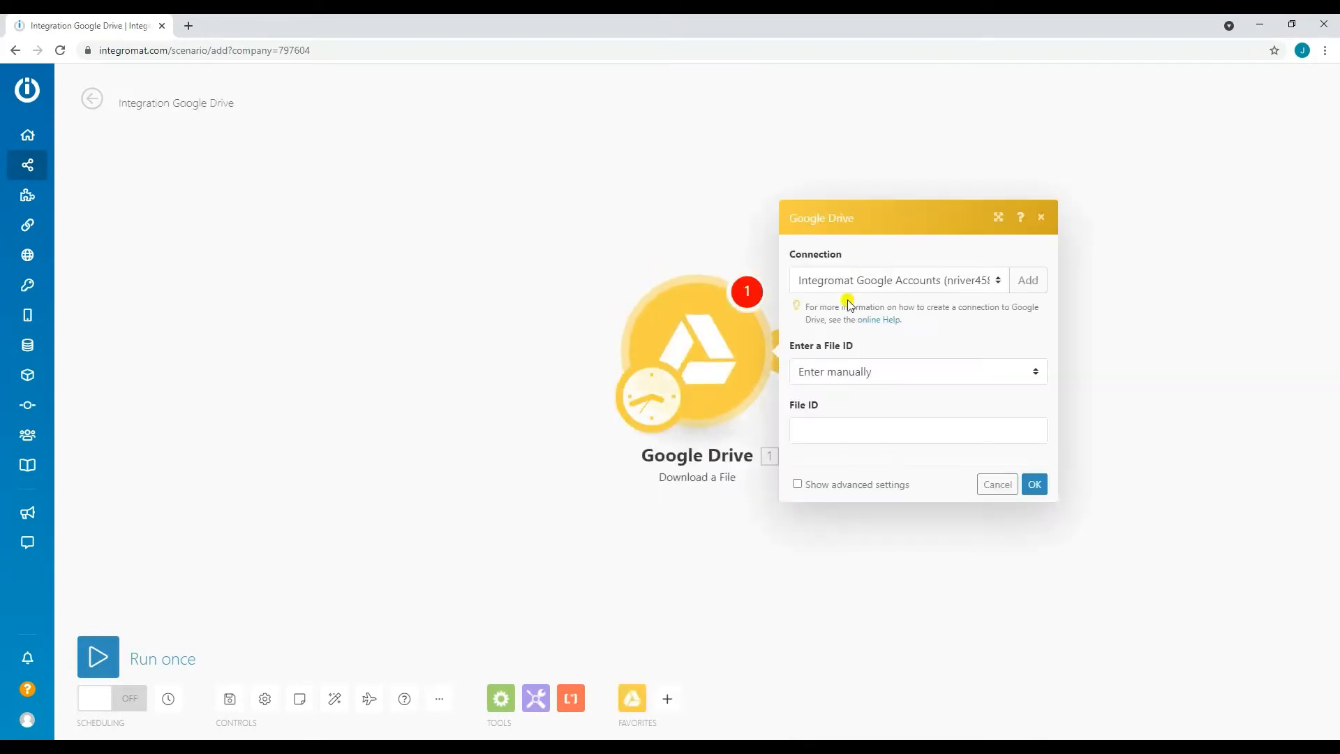
{"action": "left_click", "coordinate": [917, 370]}
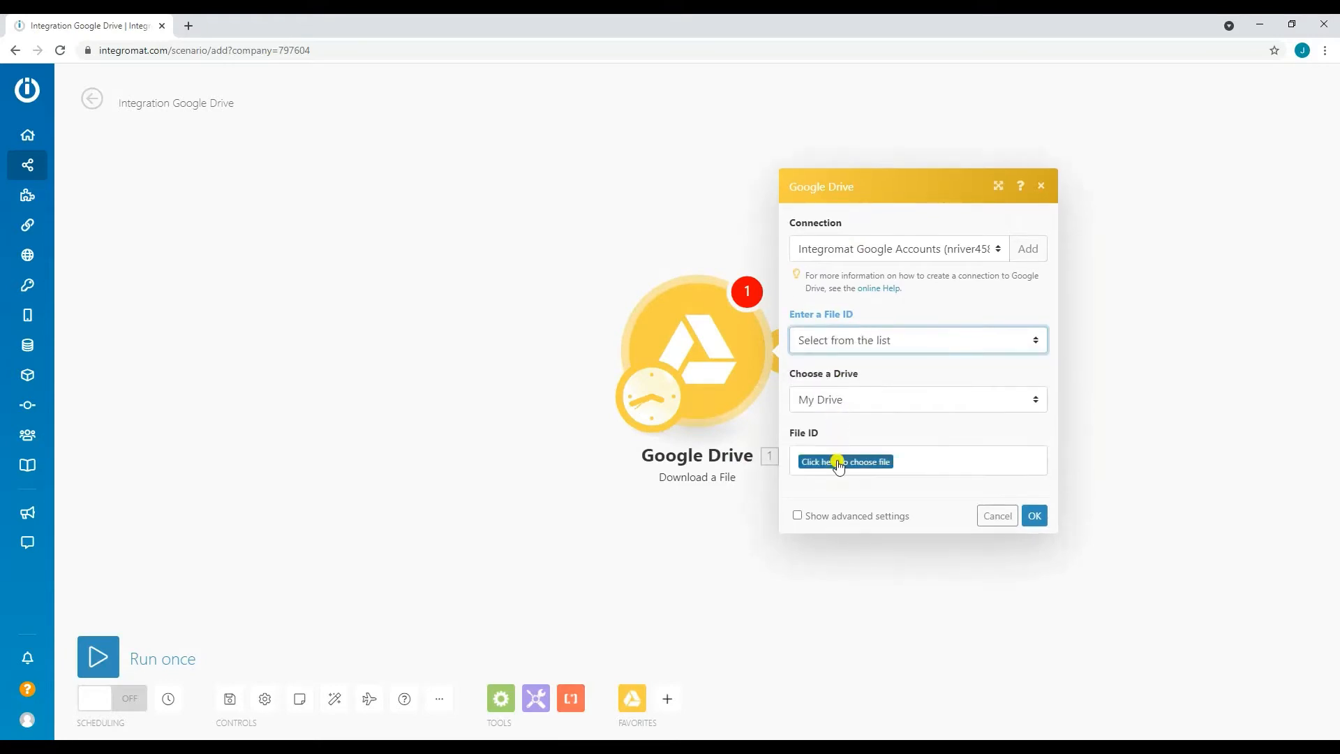
{"action": "left_click", "coordinate": [845, 462]}
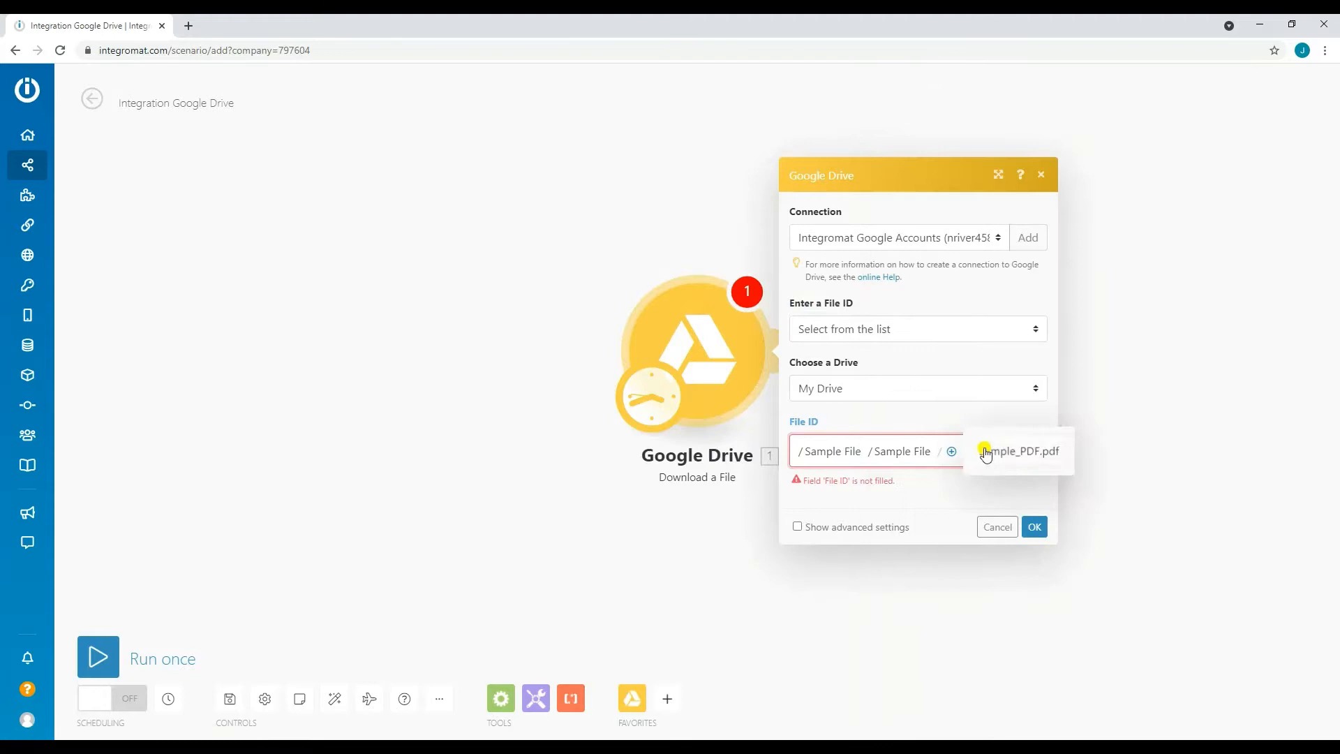
{"action": "left_click", "coordinate": [996, 527]}
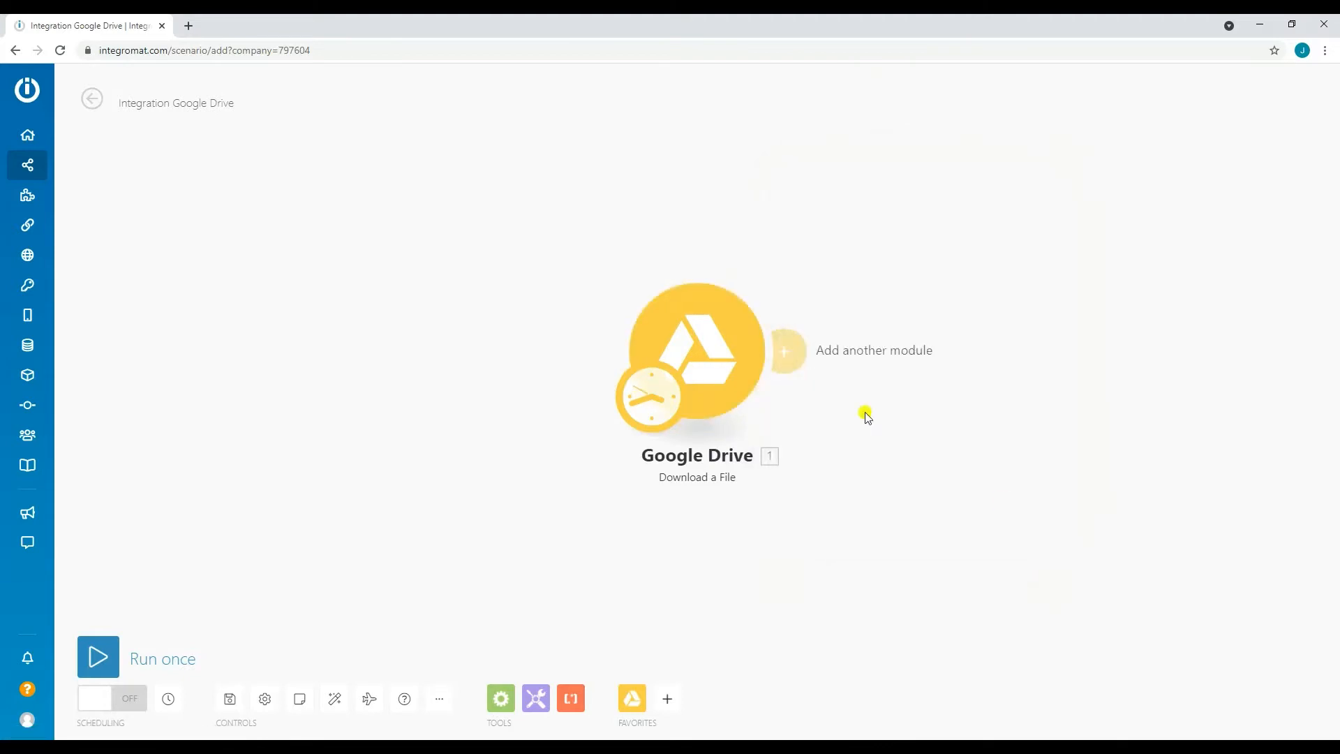
Step: Add a PDF.co 'Convert from PDF' module after the Google Drive download
{"action": "left_click", "coordinate": [783, 351]}
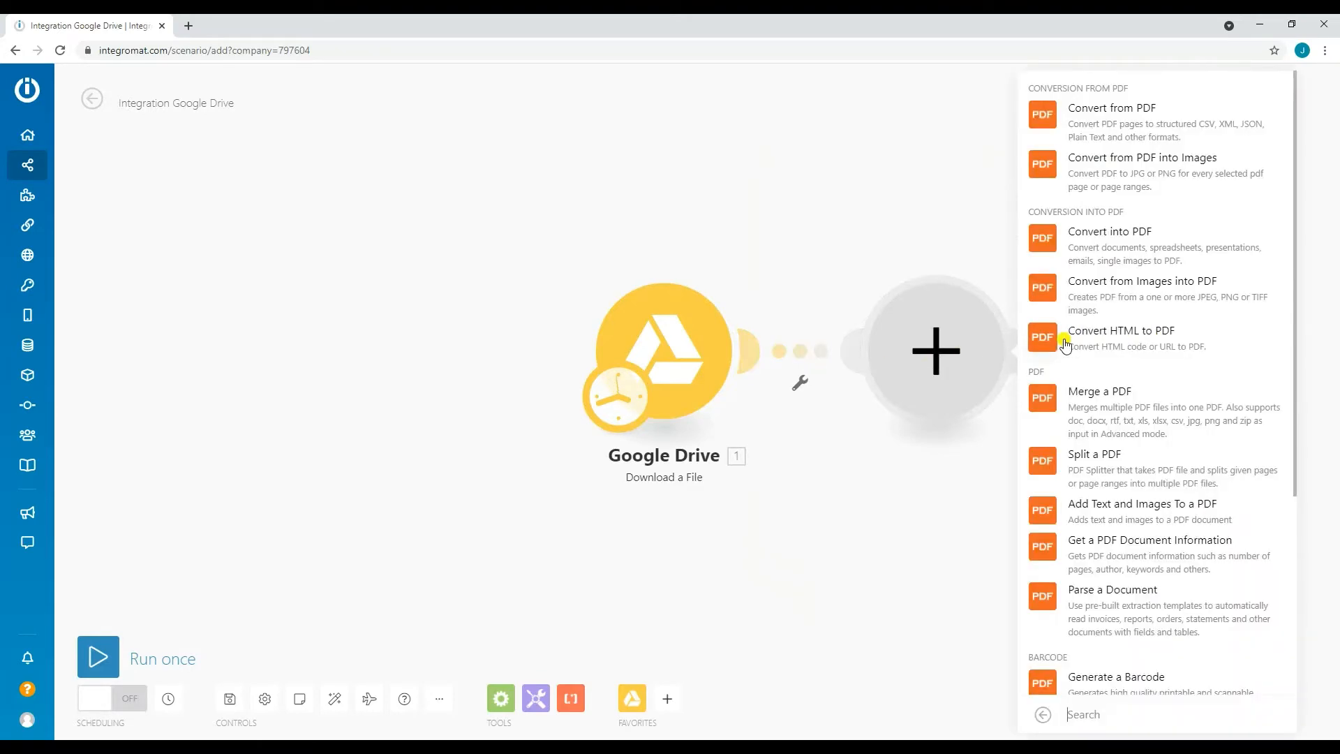
{"action": "left_click", "coordinate": [1111, 107]}
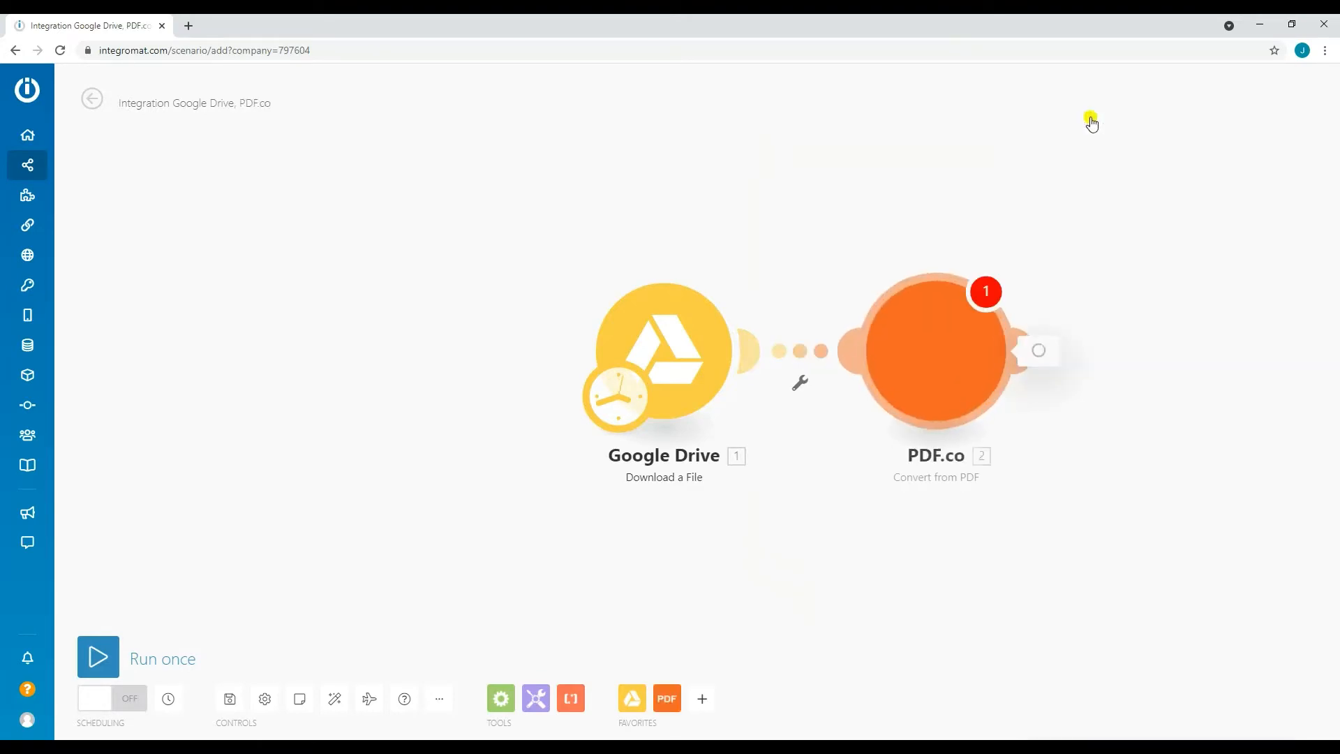
Step: Set the PDF.co module's Convert Type to PDF to Text and Inline to No
{"action": "left_click", "coordinate": [935, 350]}
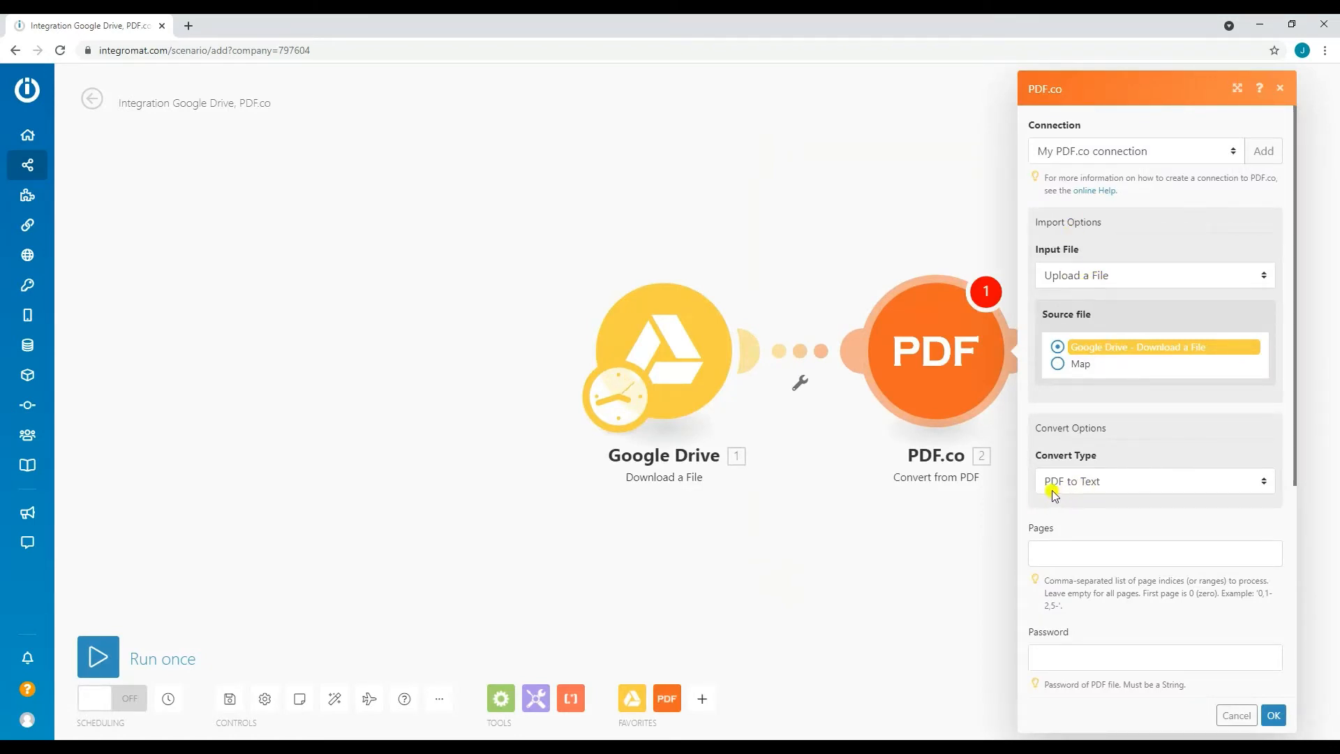
{"action": "left_click", "coordinate": [1154, 553]}
{"action": "type", "text": "0-"}
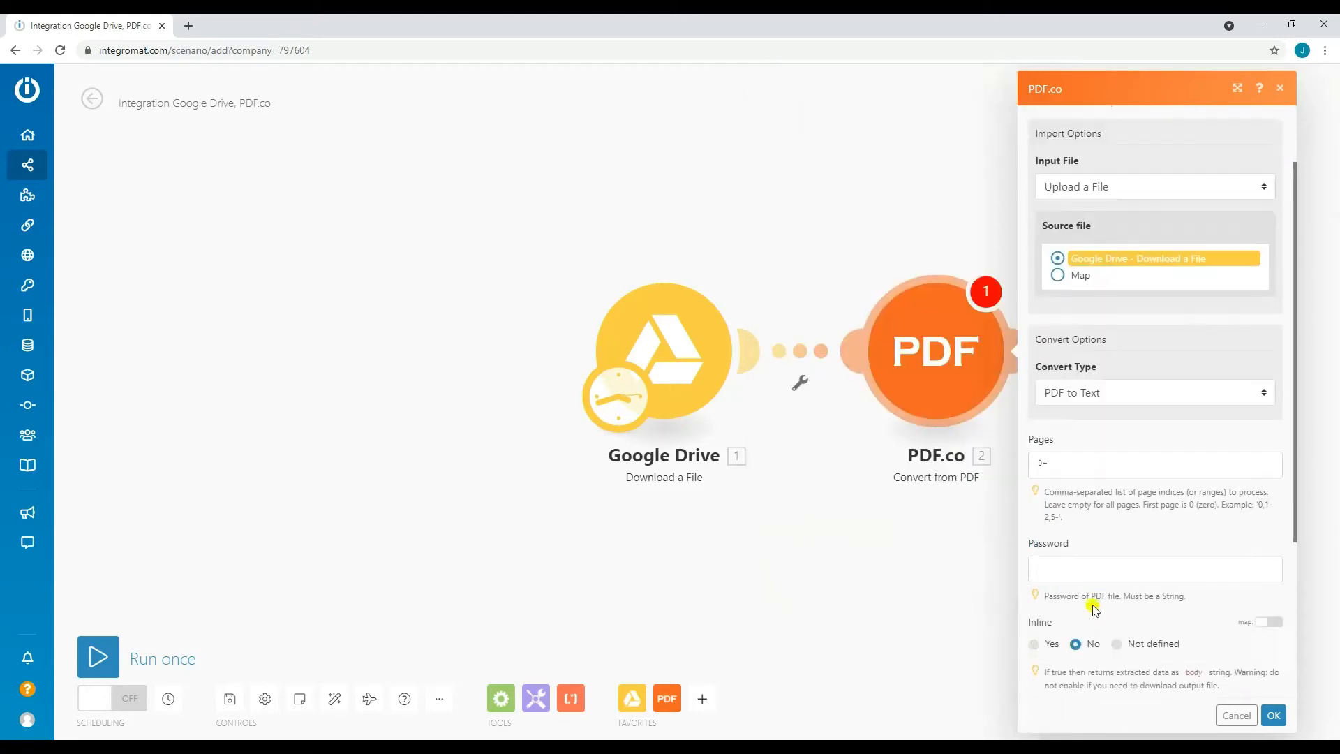
{"action": "scroll", "scroll_direction": "down", "scroll_amount": 3}
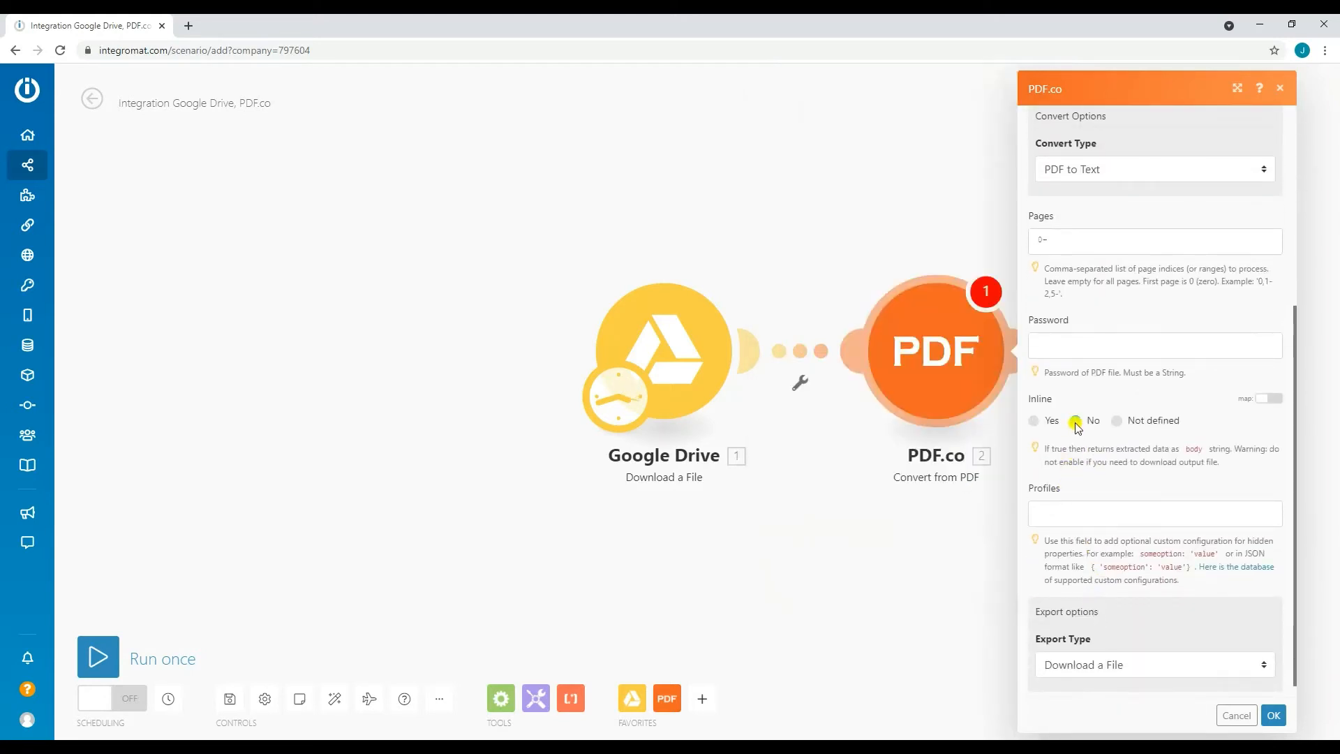
{"action": "left_click", "coordinate": [1074, 420]}
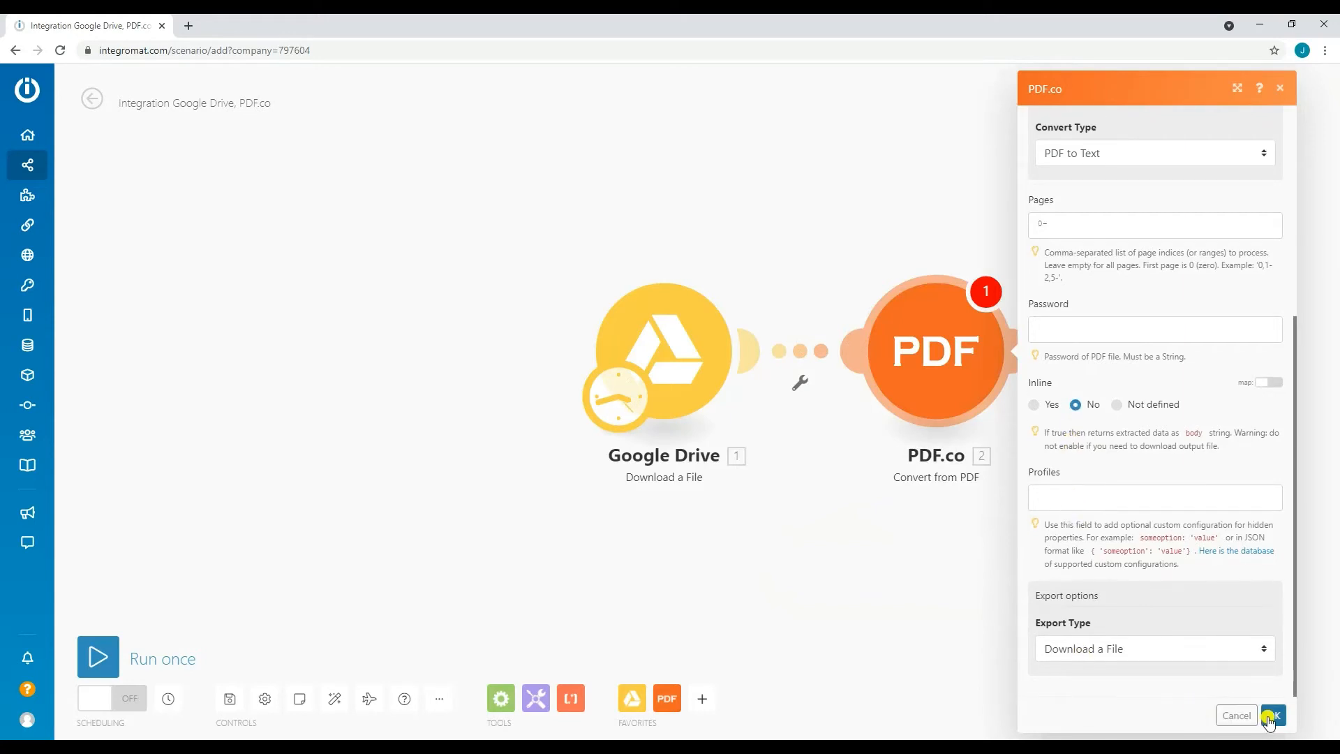
{"action": "left_click", "coordinate": [1272, 716]}
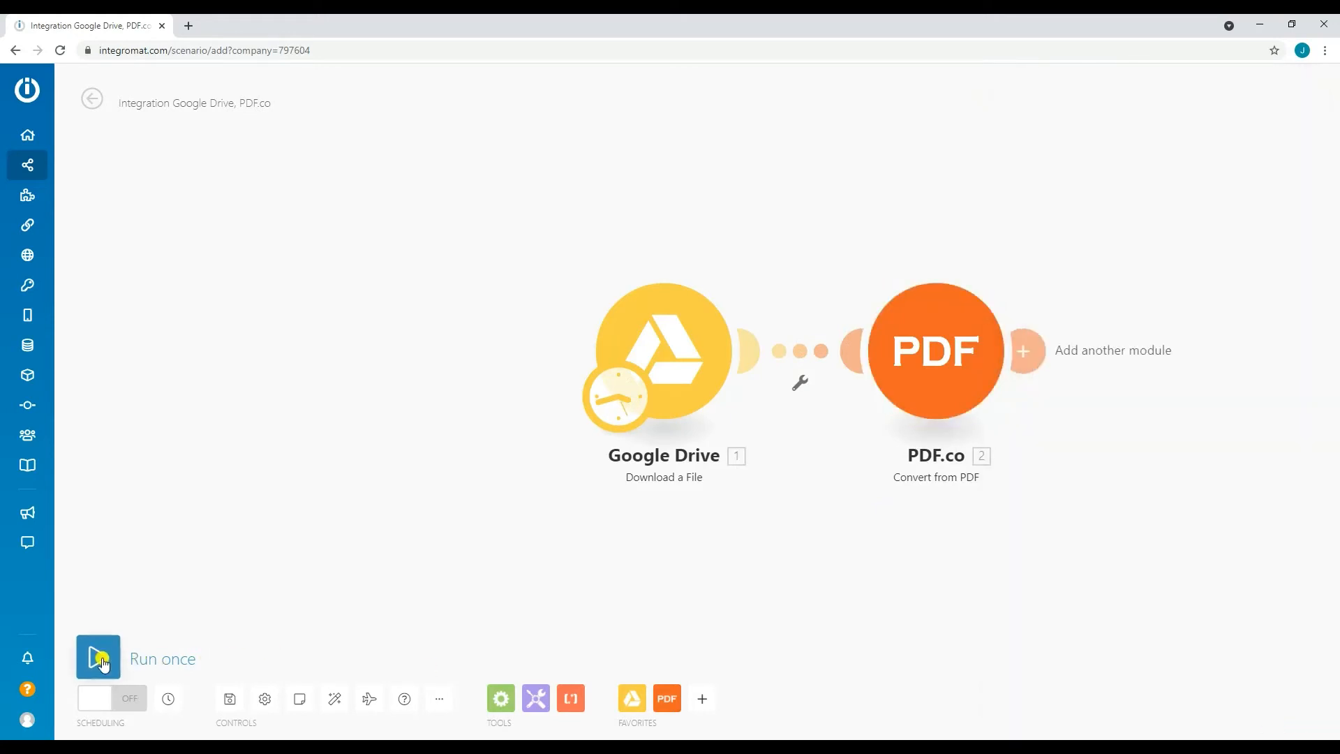
Step: Run the scenario once and select the output.txt URL in PDF.co's output bundle
{"action": "left_click", "coordinate": [97, 658]}
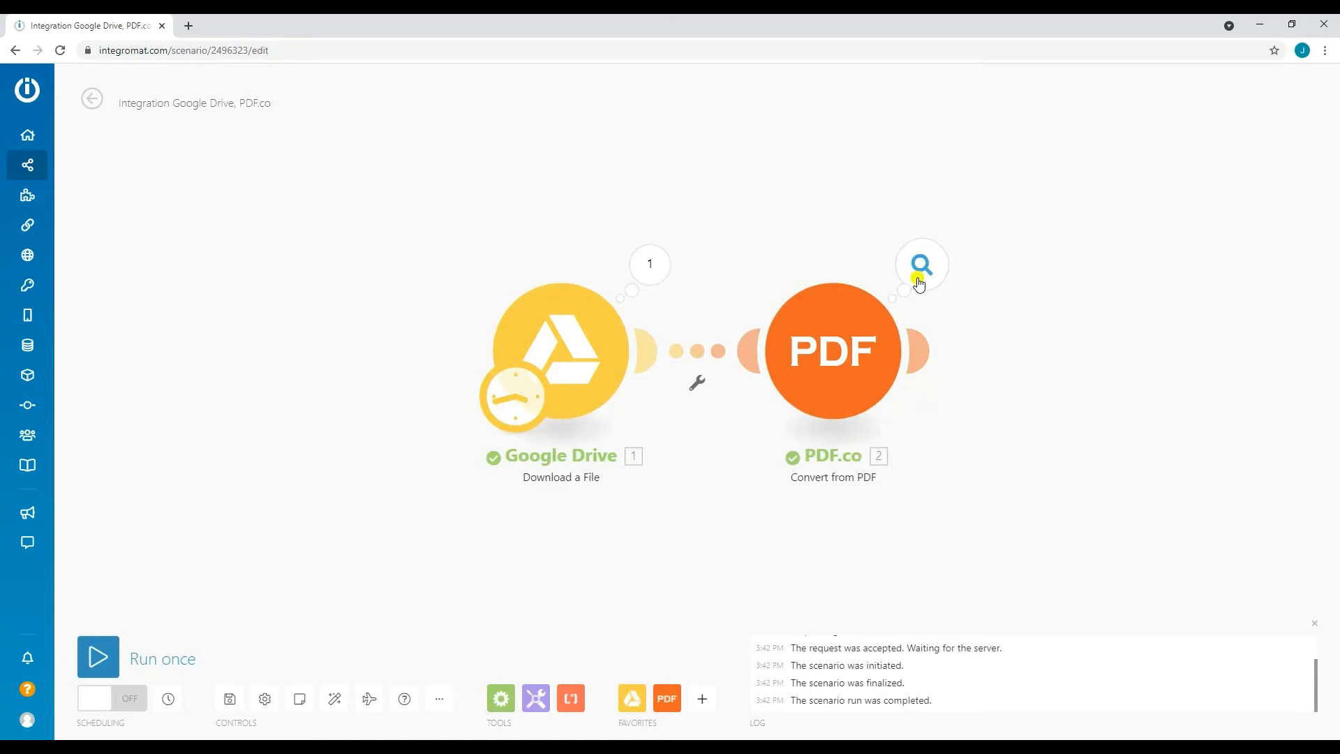
{"action": "left_click", "coordinate": [920, 263]}
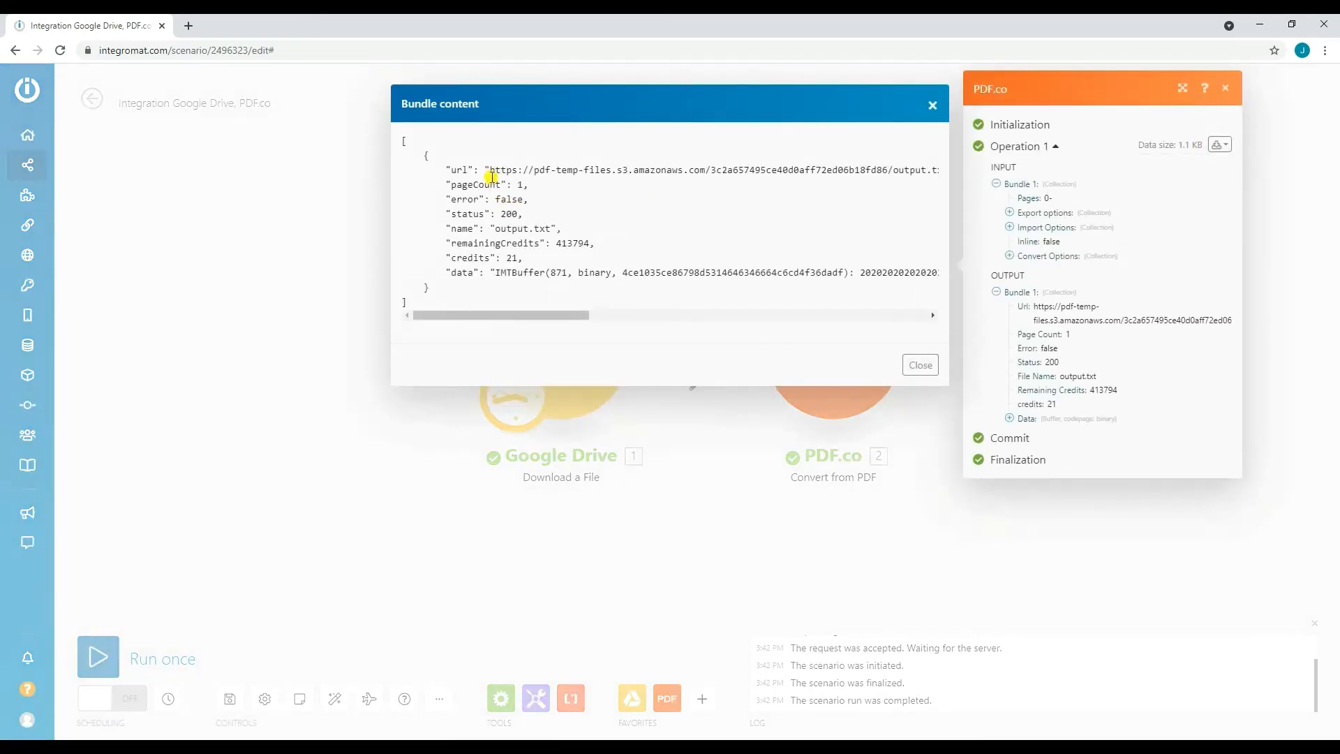
{"action": "left_click_drag", "start_coordinate": [490, 169], "coordinate": [871, 169]}
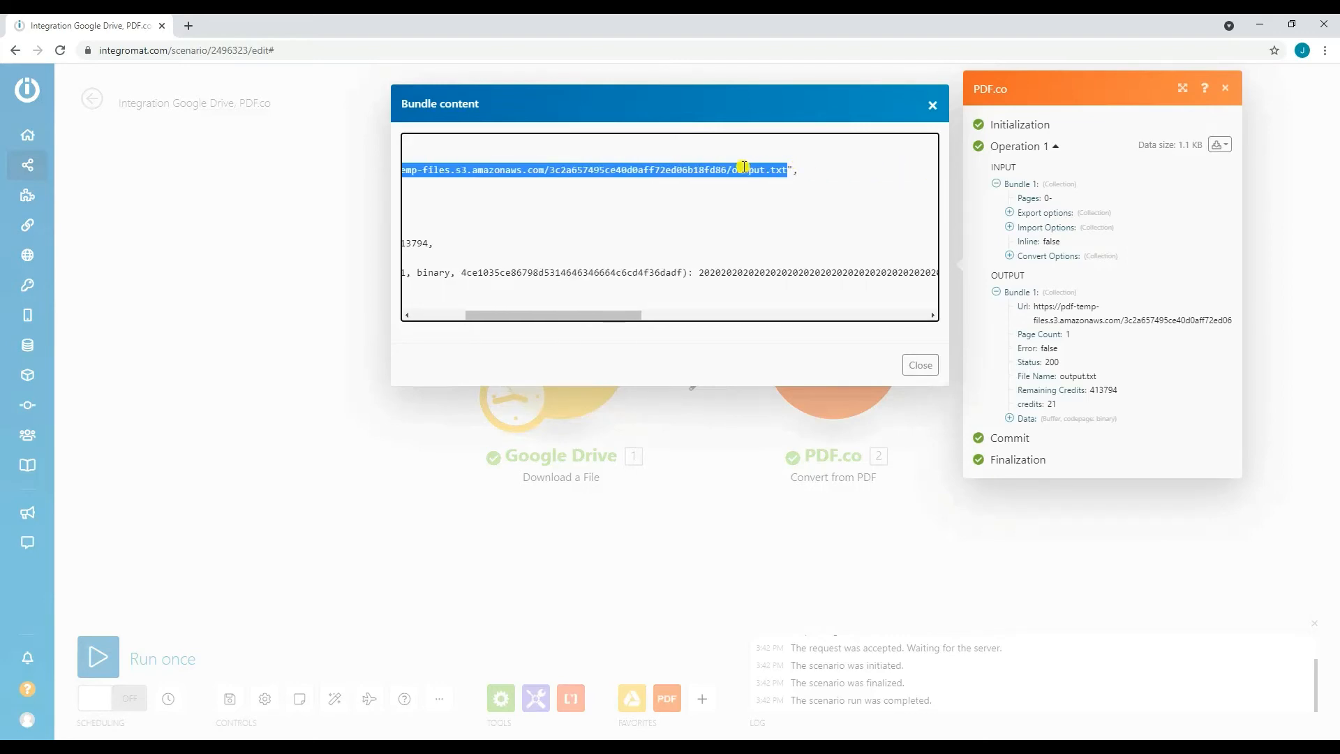
Step: Load the output.txt URL in a new Chrome tab to view the extracted OCR text
{"action": "left_click", "coordinate": [190, 25]}
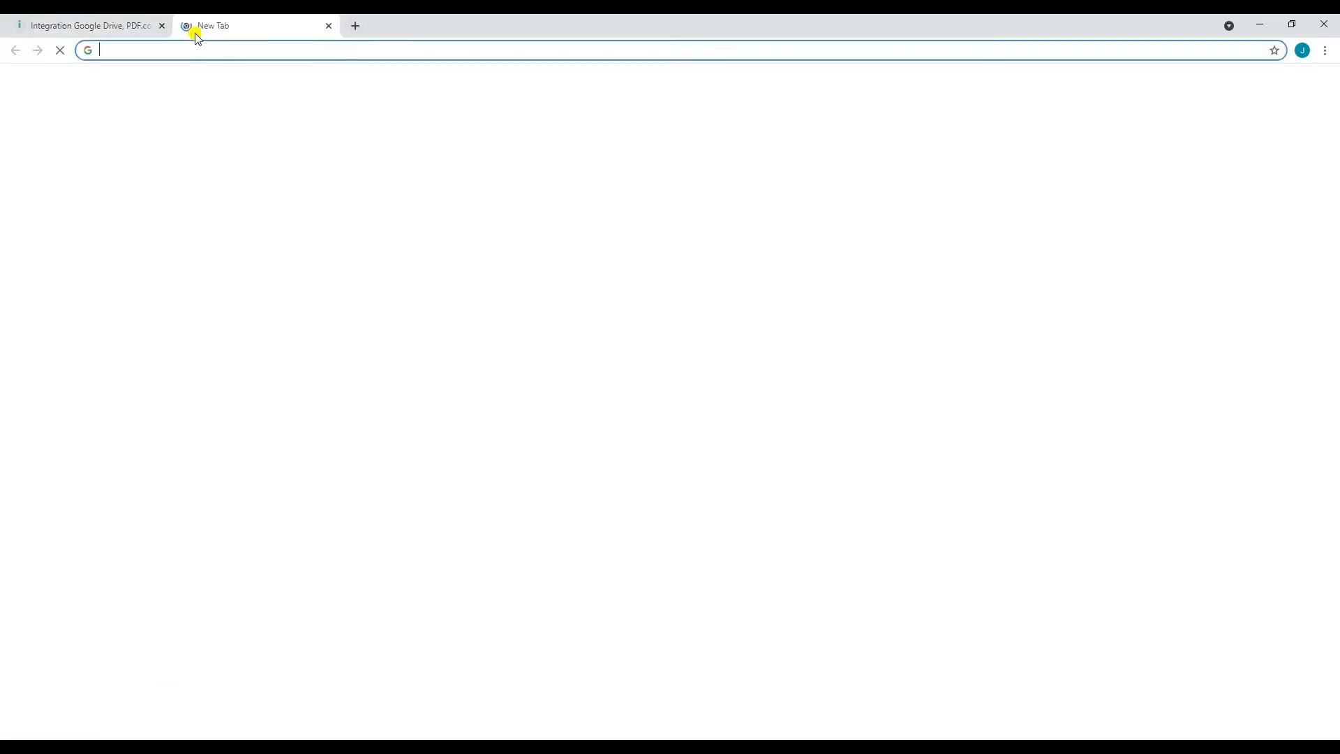
{"action": "type", "text": "pdf-temp-files.s3.amazonaws.com/3c2a657495ce40d0aff72ed06b18fd86/output.txt"}
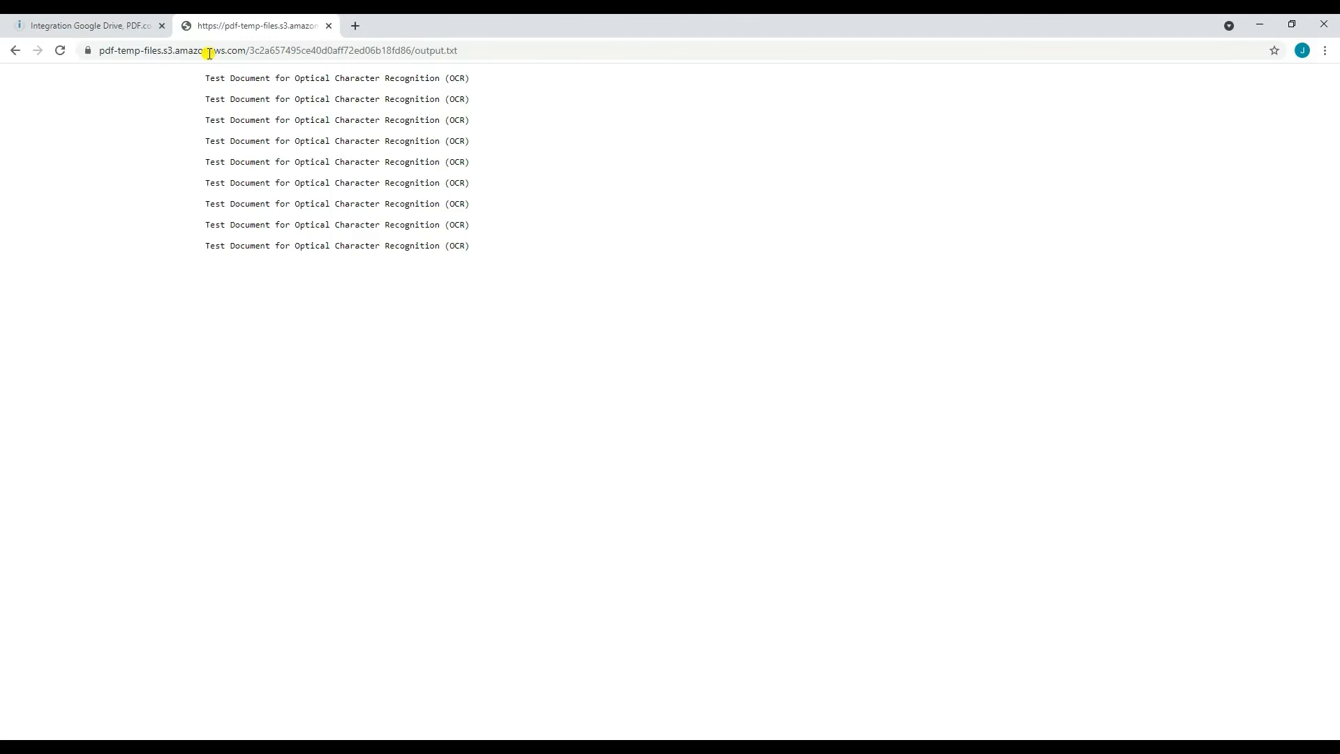
{"action": "left_click_drag", "start_coordinate": [359, 182], "coordinate": [468, 245]}
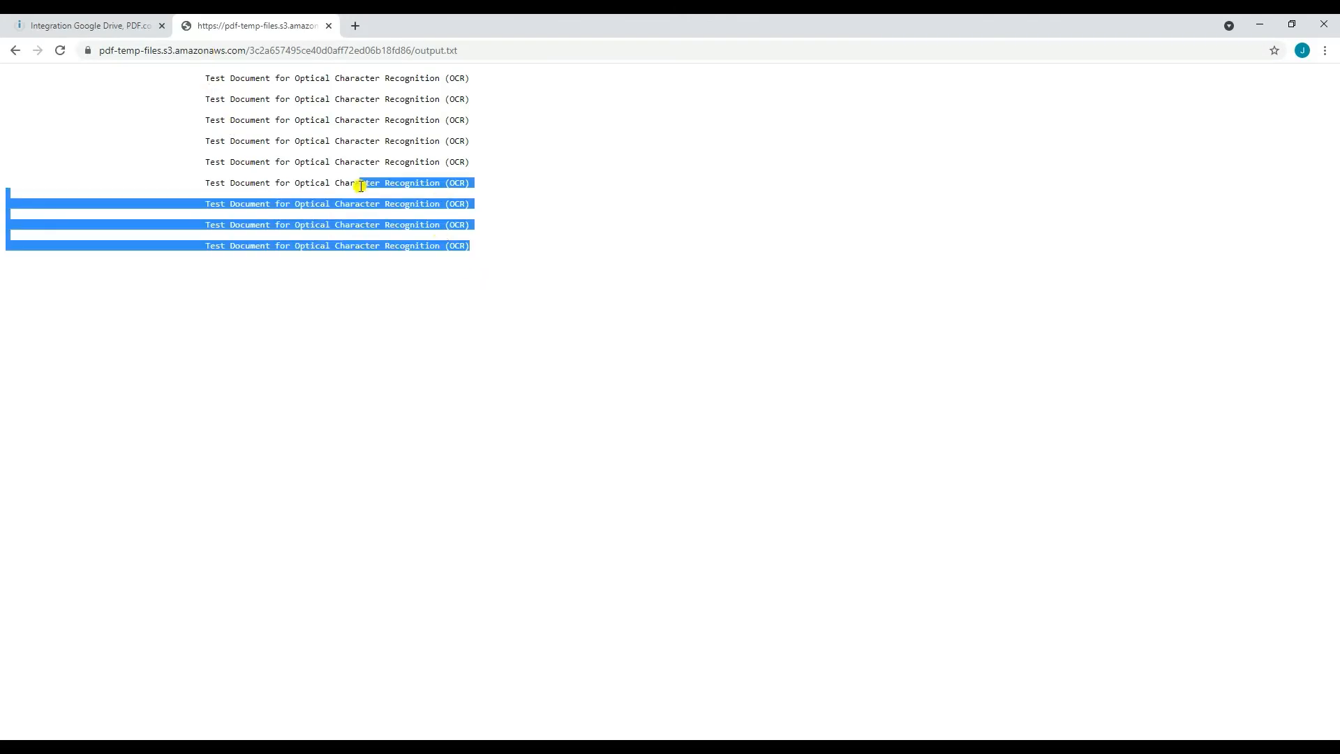
{"action": "left_click", "coordinate": [220, 203]}
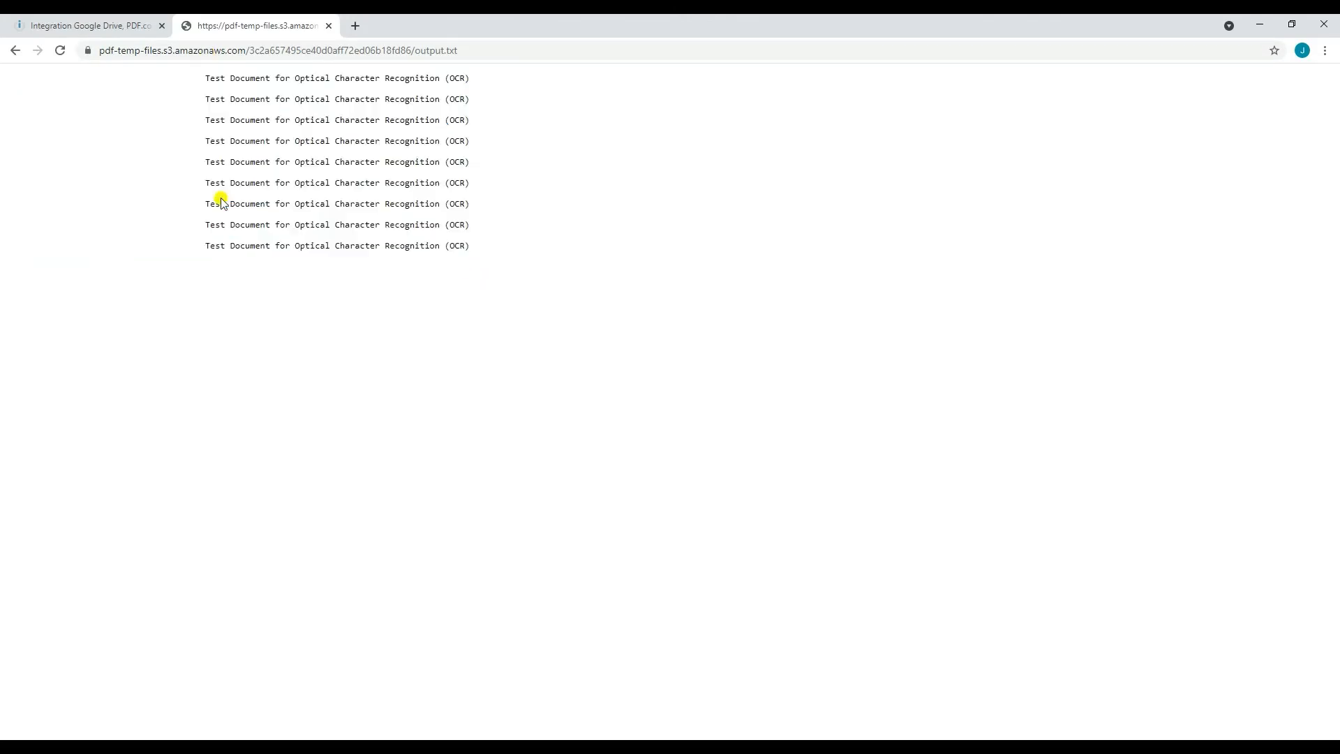